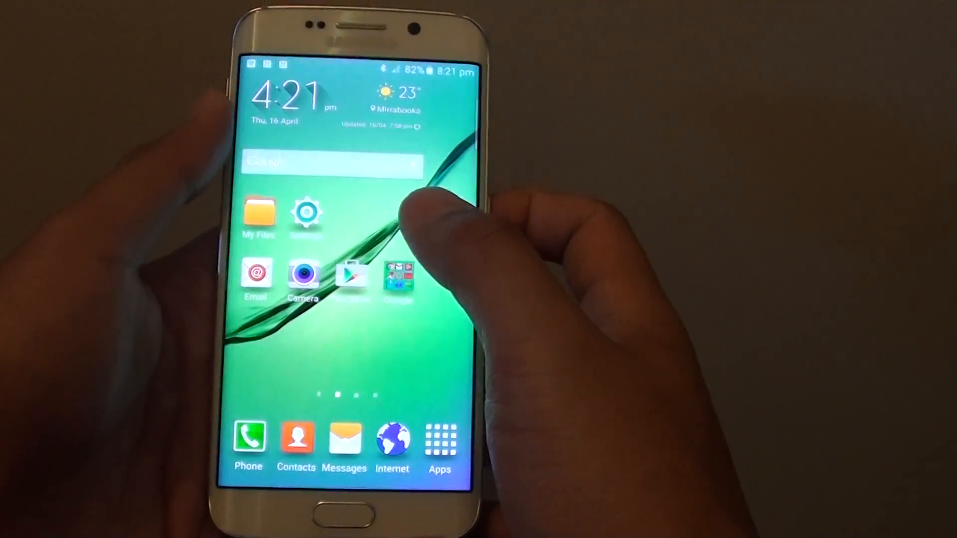
# Open the Galaxy S6 Edge Settings and scroll down to the Connections section.
pyautogui.click(439, 437)
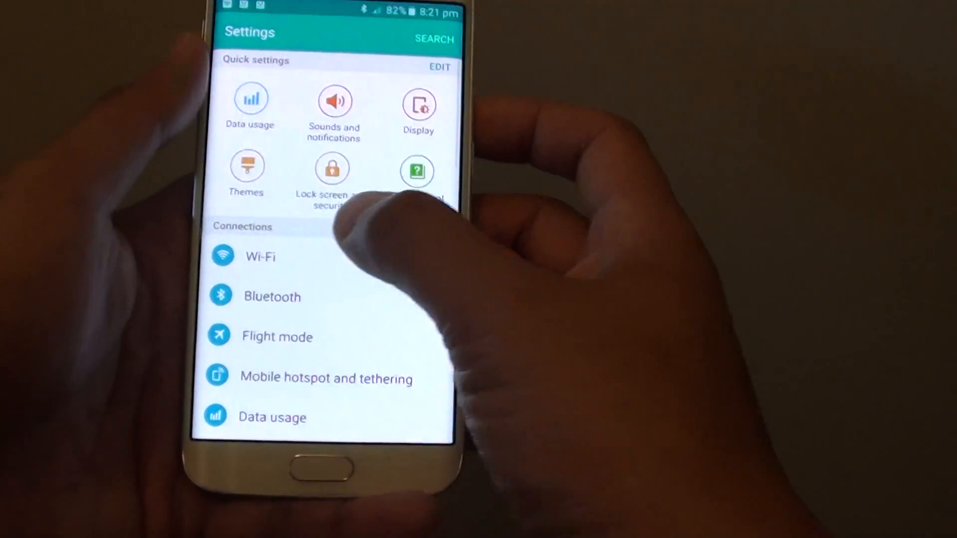
pyautogui.scroll(-3)
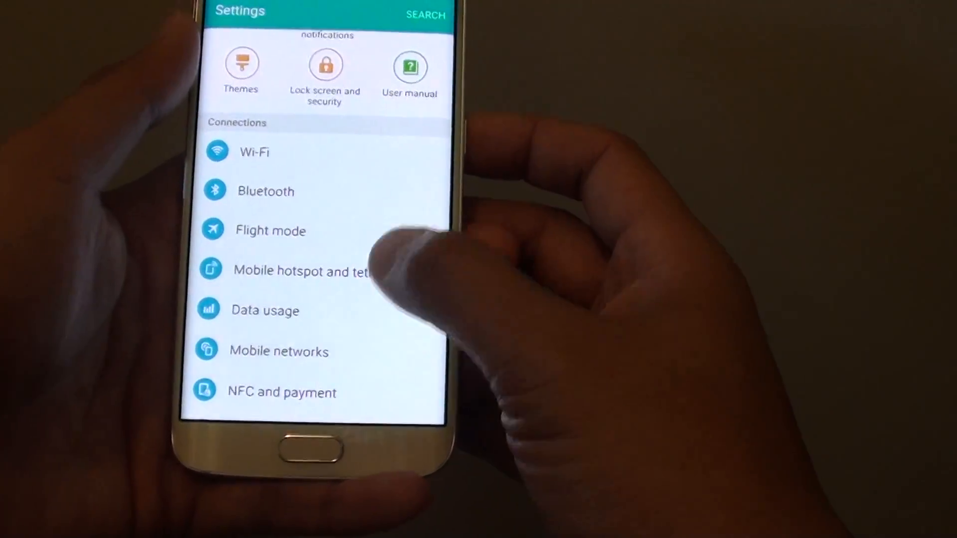
# Go to Mobile hotspot and tethering and switch the Mobile hotspot on.
pyautogui.click(302, 270)
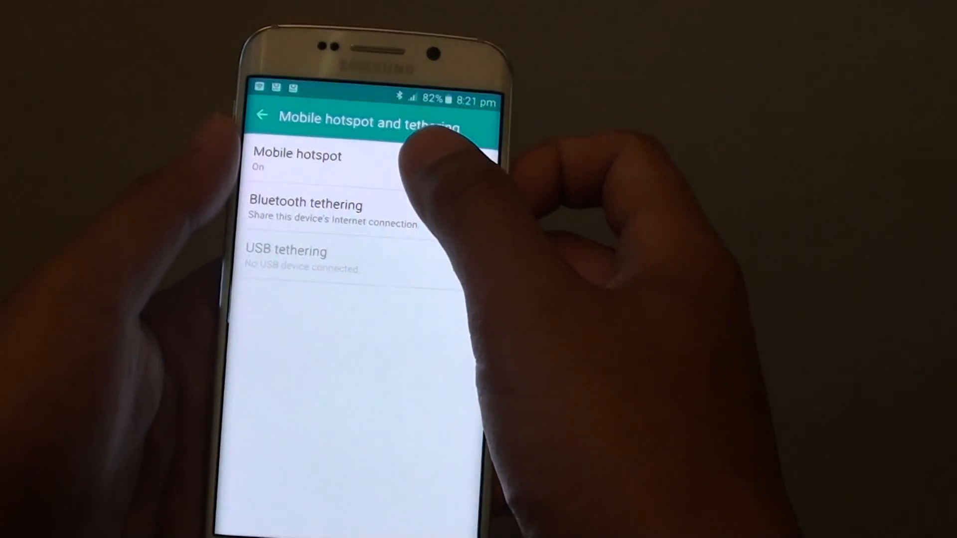
pyautogui.click(297, 161)
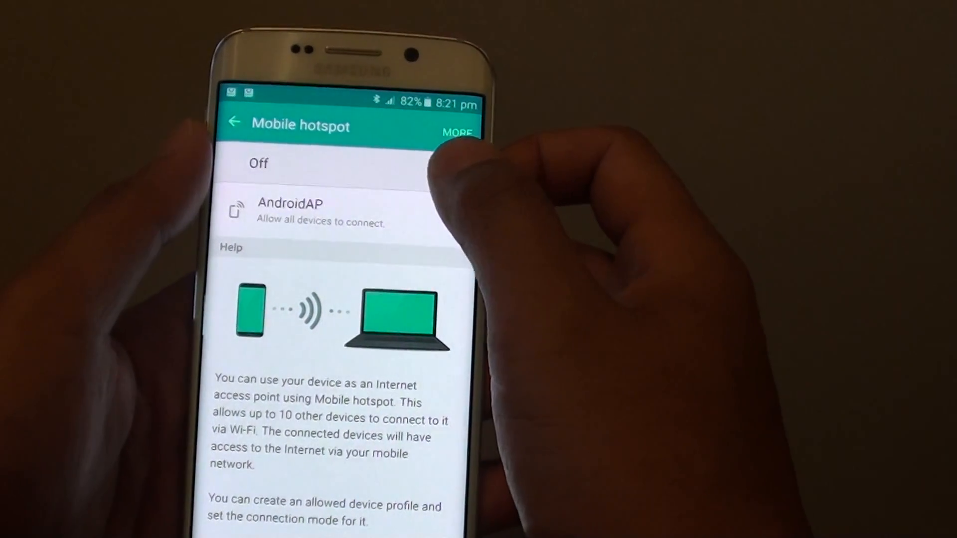
pyautogui.click(458, 164)
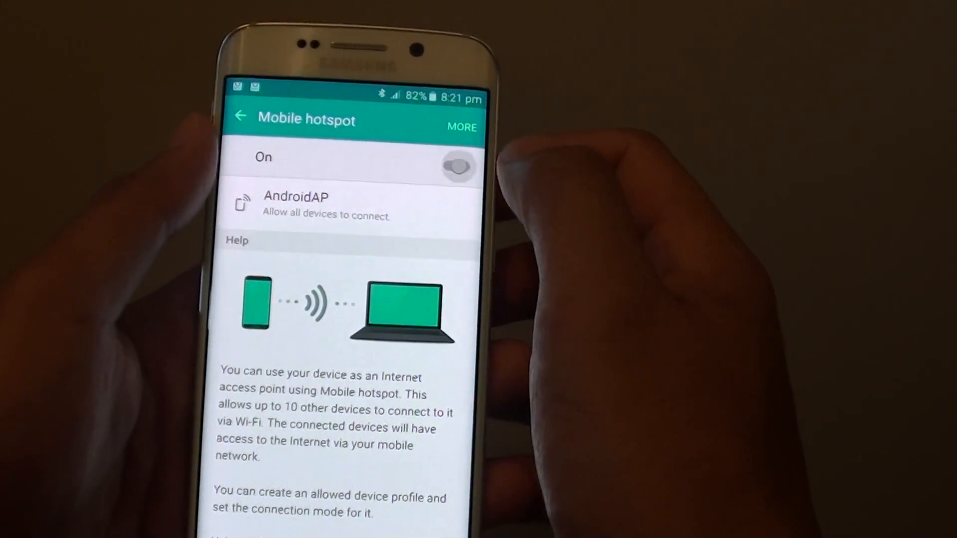
pyautogui.click(458, 166)
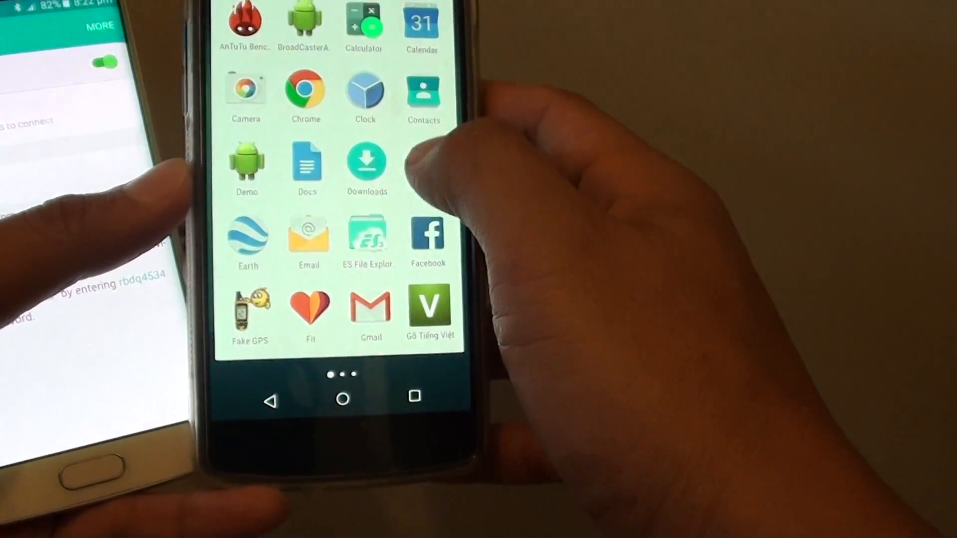
# Swipe to the next app drawer page on the Nexus 5 and open its Settings.
pyautogui.hscroll(-3)
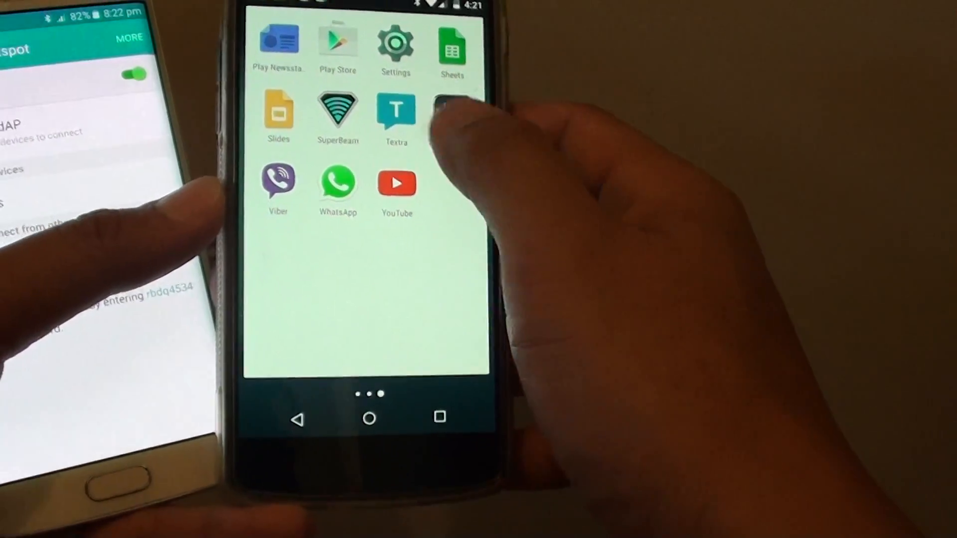
pyautogui.click(396, 46)
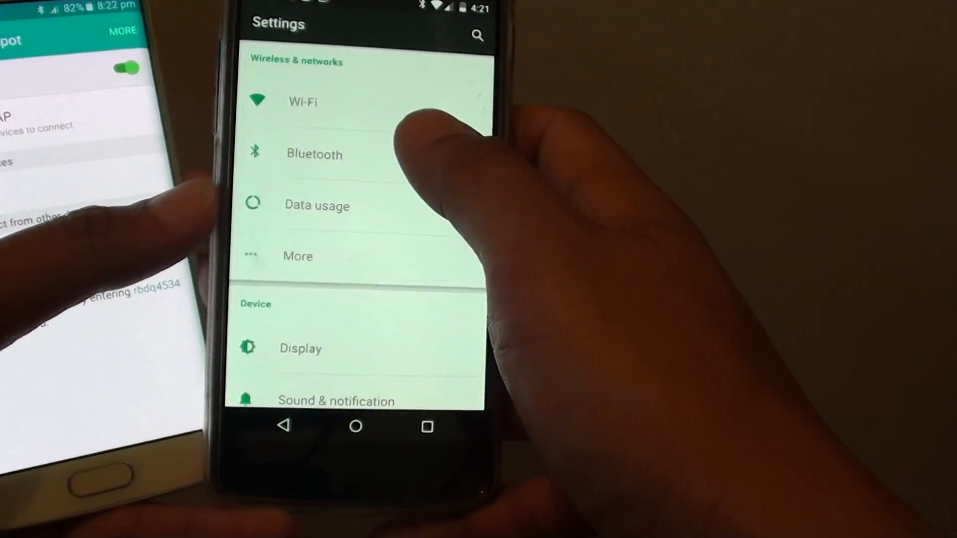
# Open the Nexus 5 Wi-Fi settings, then wake the Galaxy S6 Edge to its home screen.
pyautogui.click(302, 101)
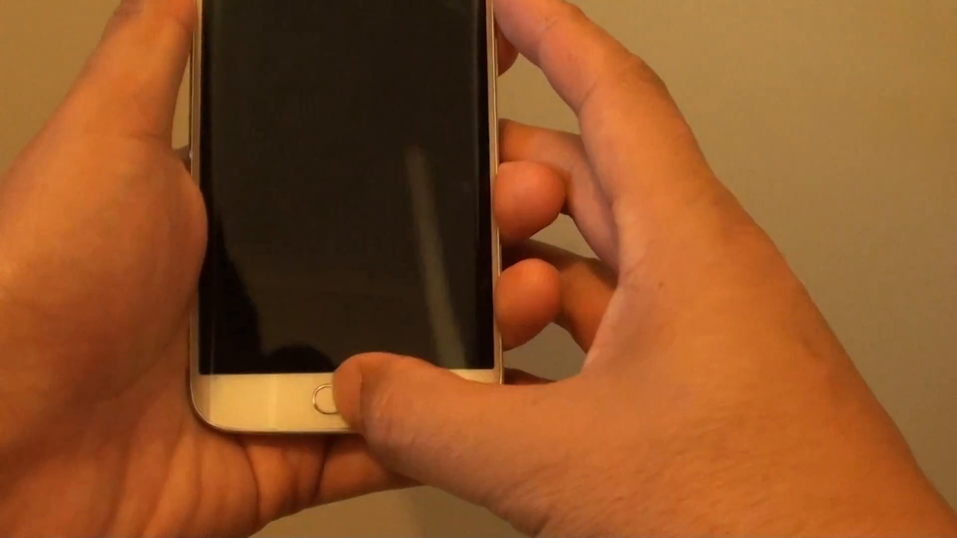
pyautogui.click(325, 399)
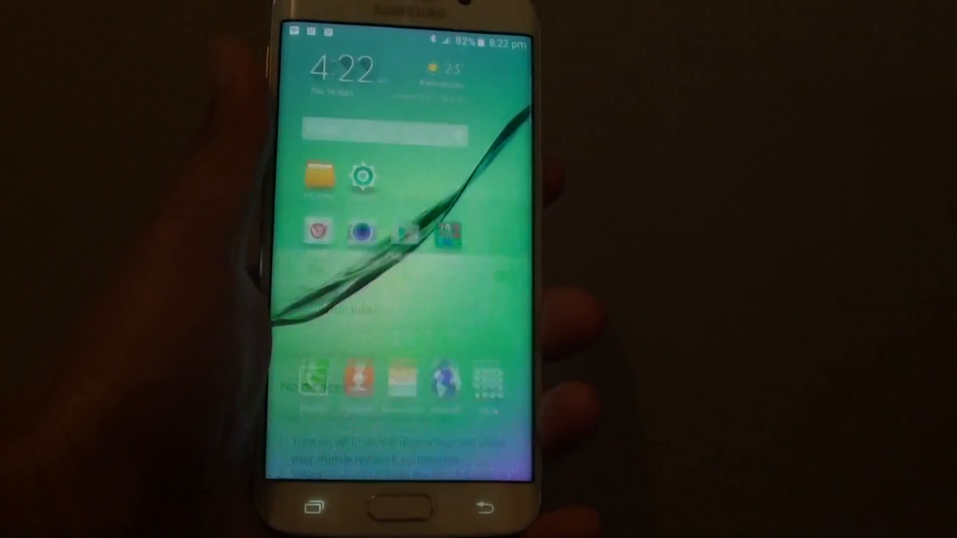